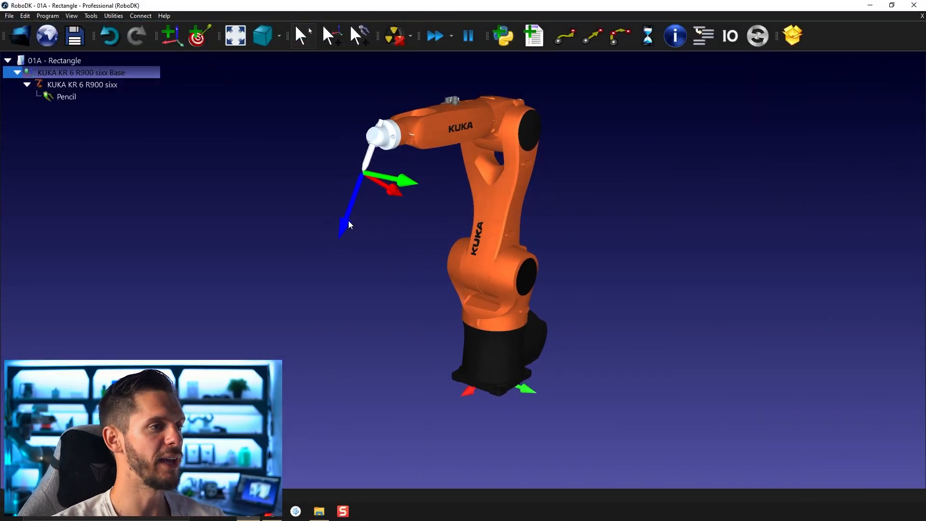
mouse_move(344, 236)
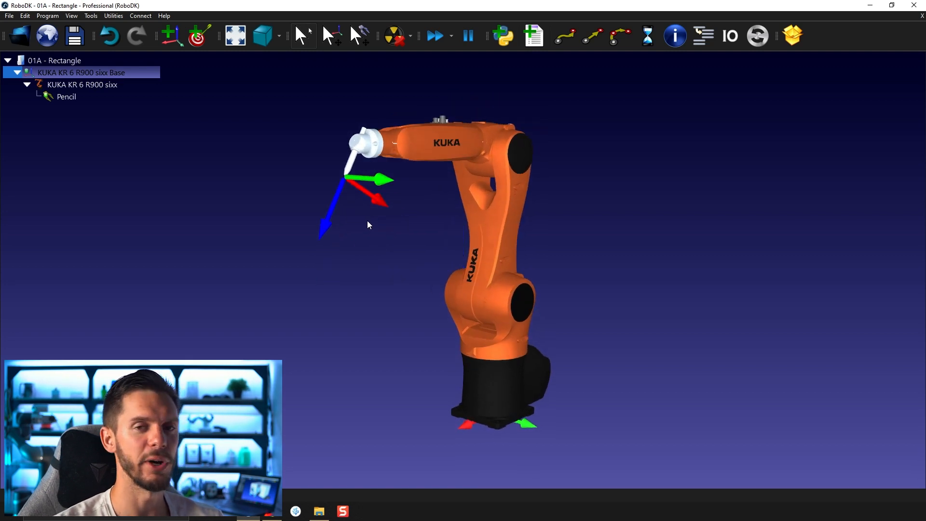
mouse_move(368, 203)
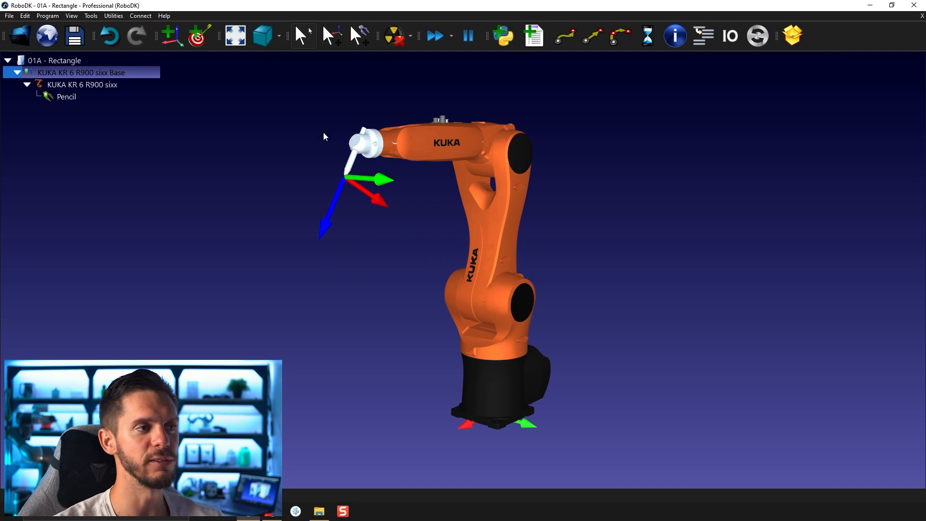
mouse_move(312, 281)
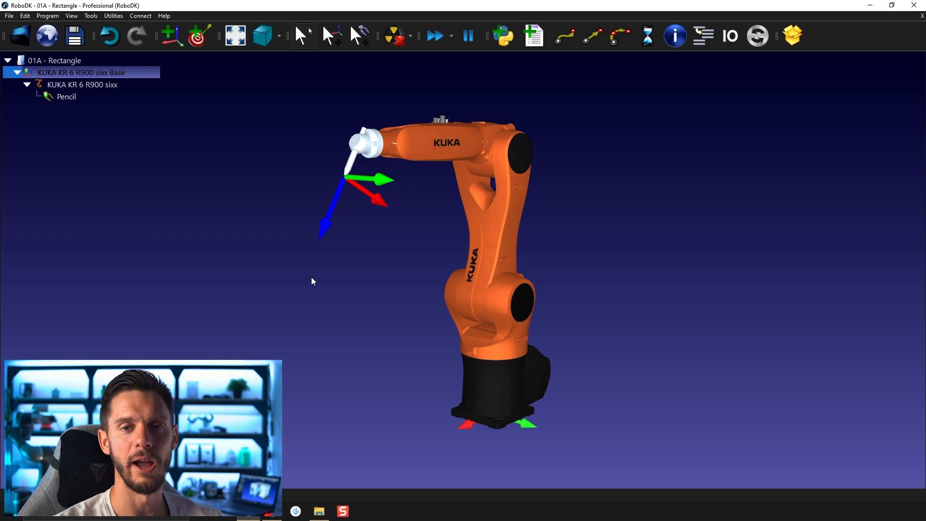
mouse_move(384, 266)
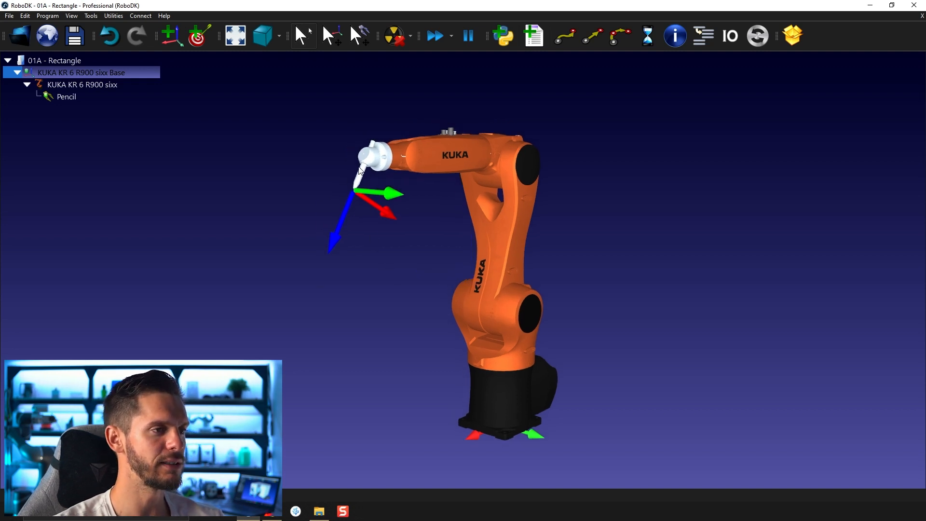
mouse_move(371, 290)
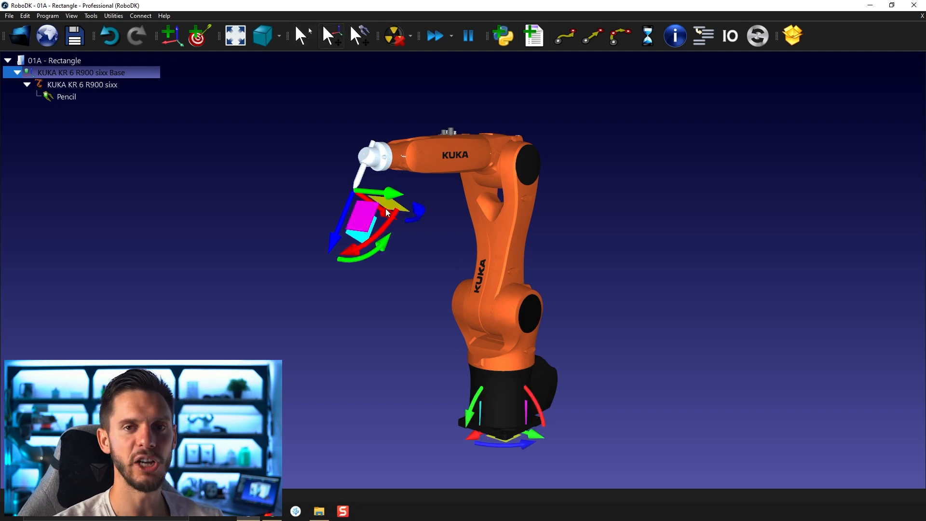
mouse_move(360, 193)
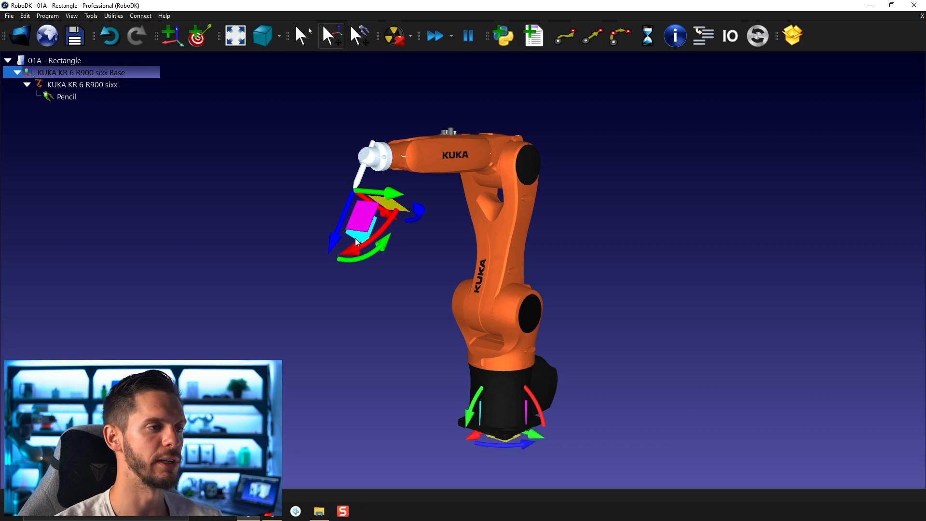
mouse_move(390, 207)
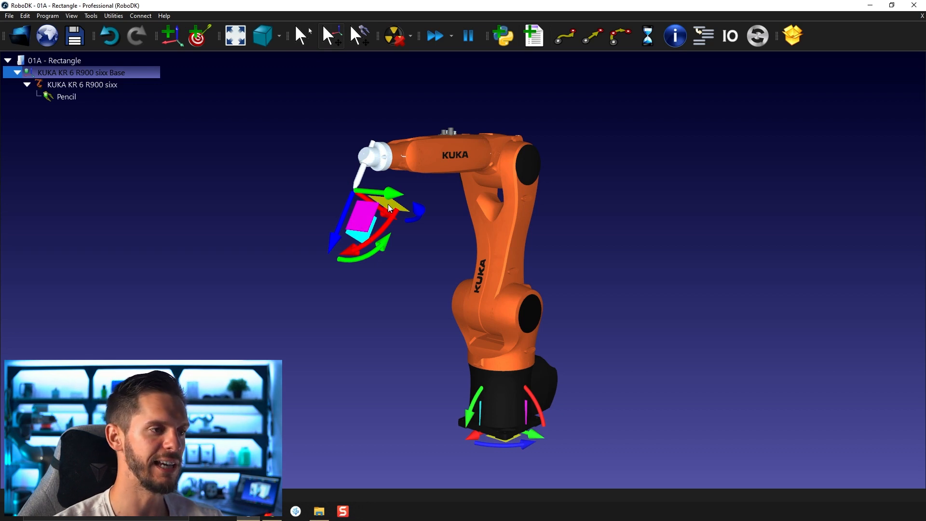
mouse_move(397, 217)
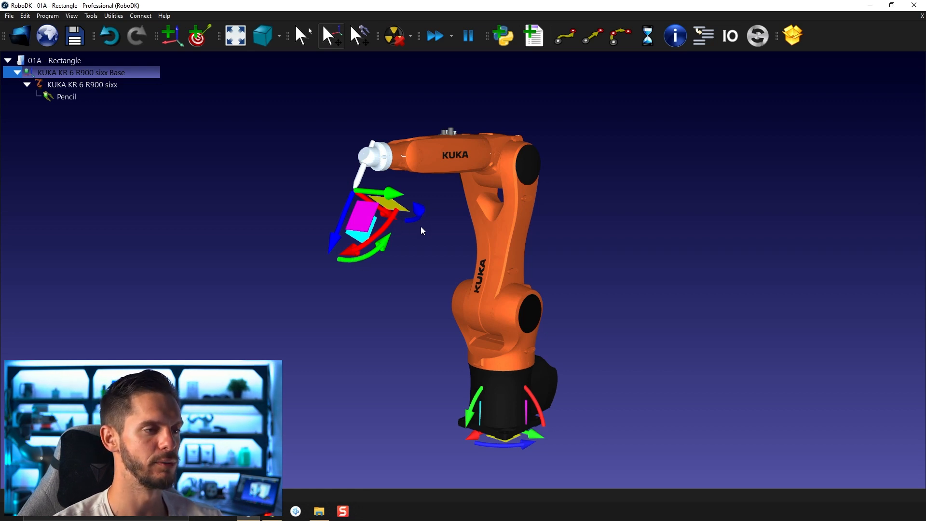
mouse_move(402, 274)
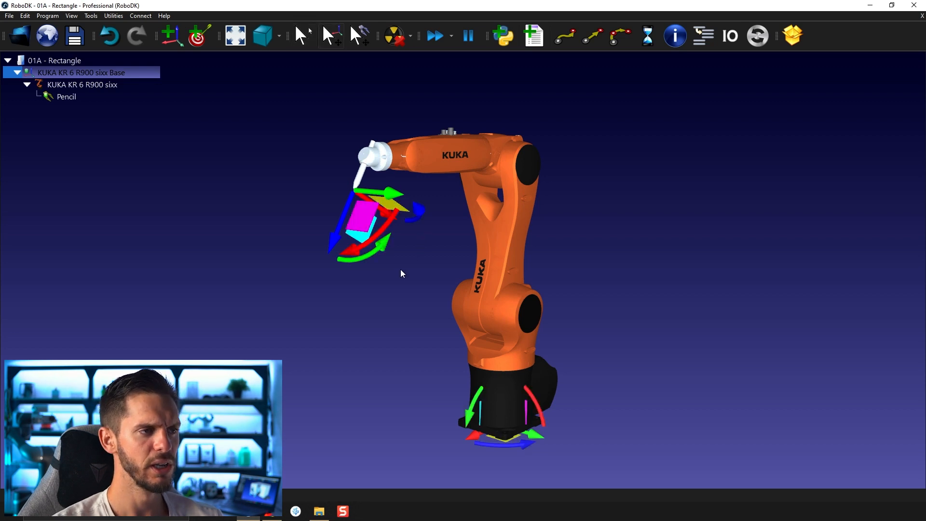
Enable 'Display XYZ axis letters' on the Display tab of Tools > Options.
click(90, 16)
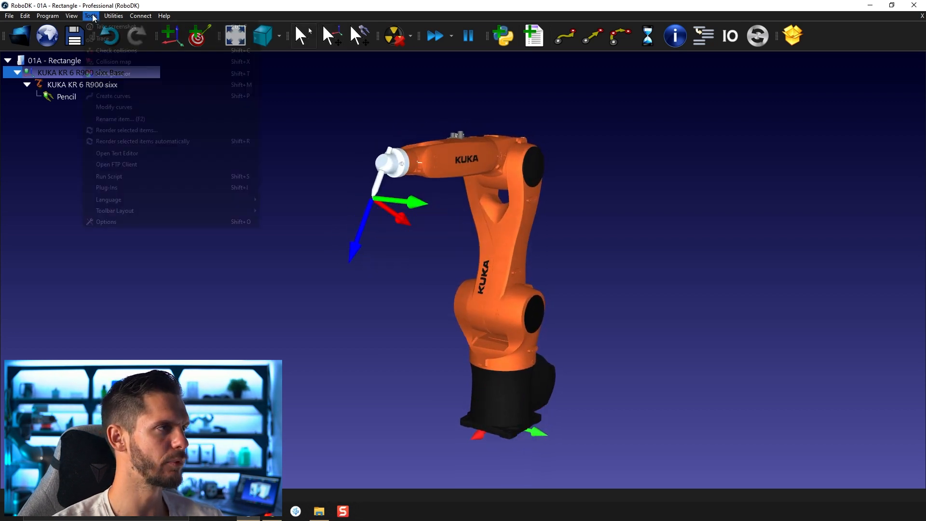
click(105, 222)
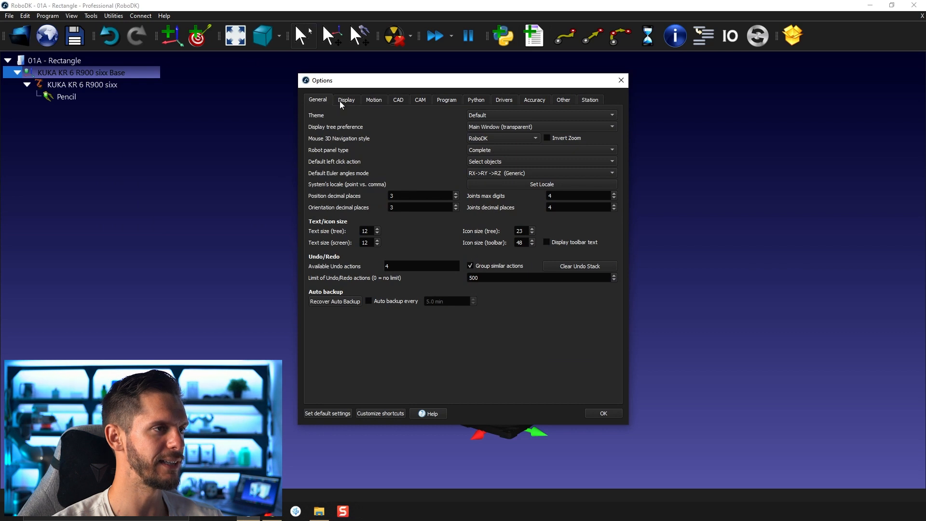
click(346, 100)
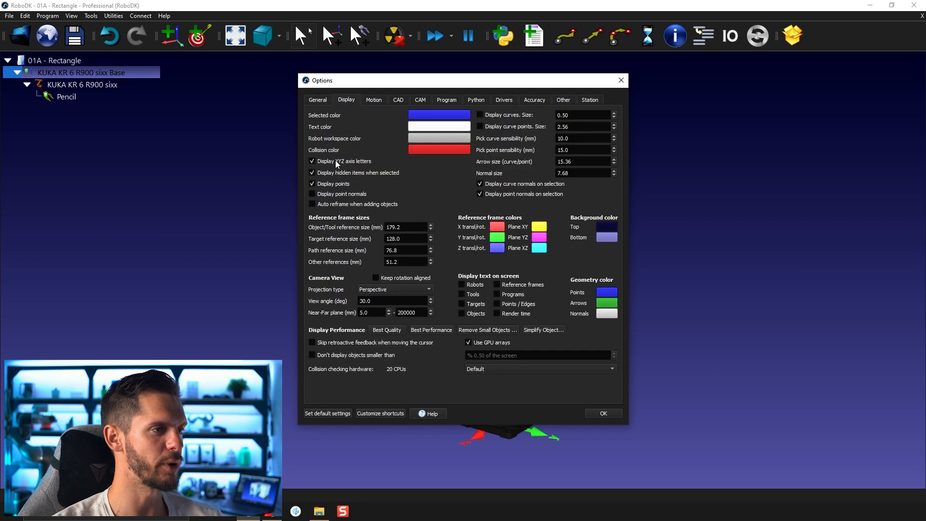
click(603, 413)
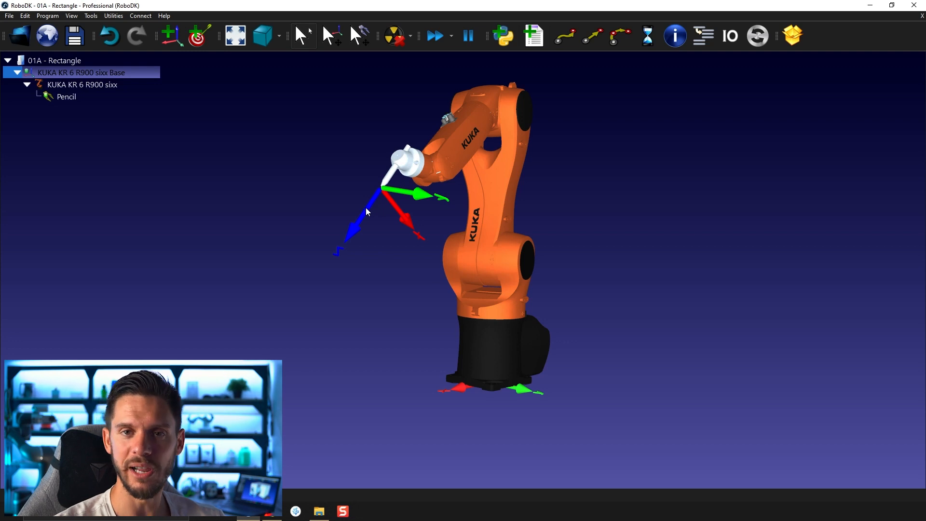
Open the KUKA KR 6 robot panel with the pencil tool's Cartesian and joint values.
click(331, 36)
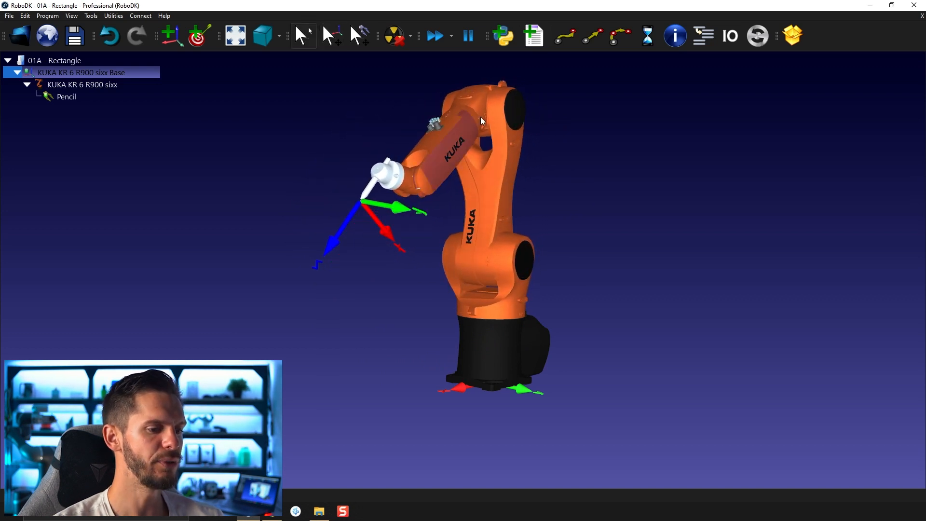
click(81, 84)
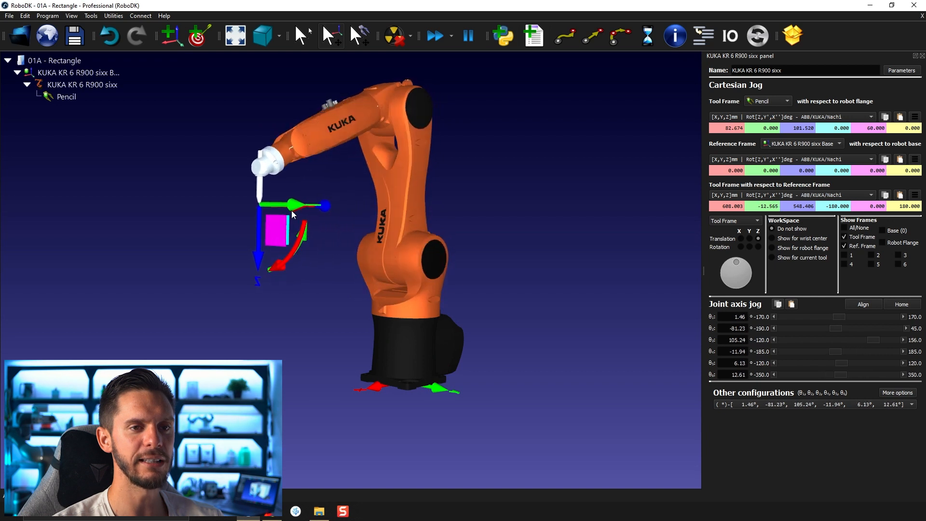
Slide the pencil tip back and forth along Y, then rotate the tool to a new orientation.
drag(295, 205, 340, 205)
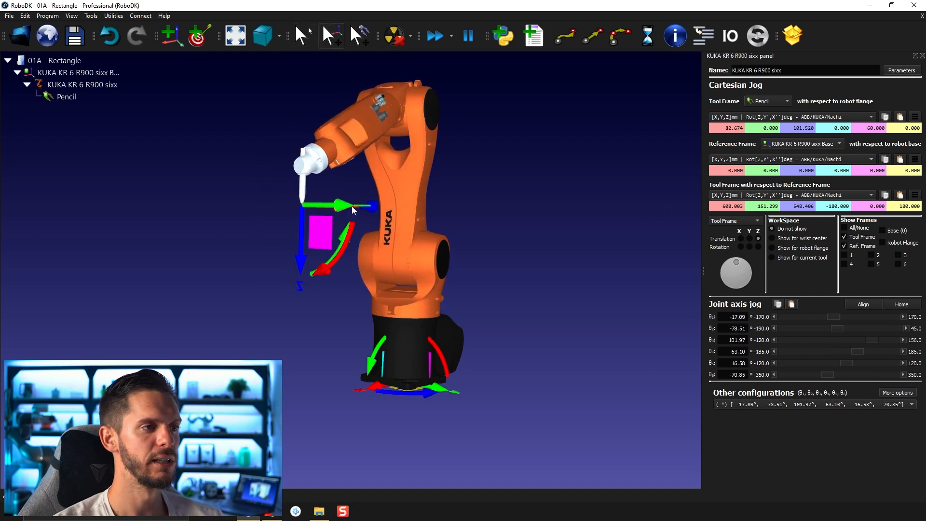
drag(352, 207, 413, 263)
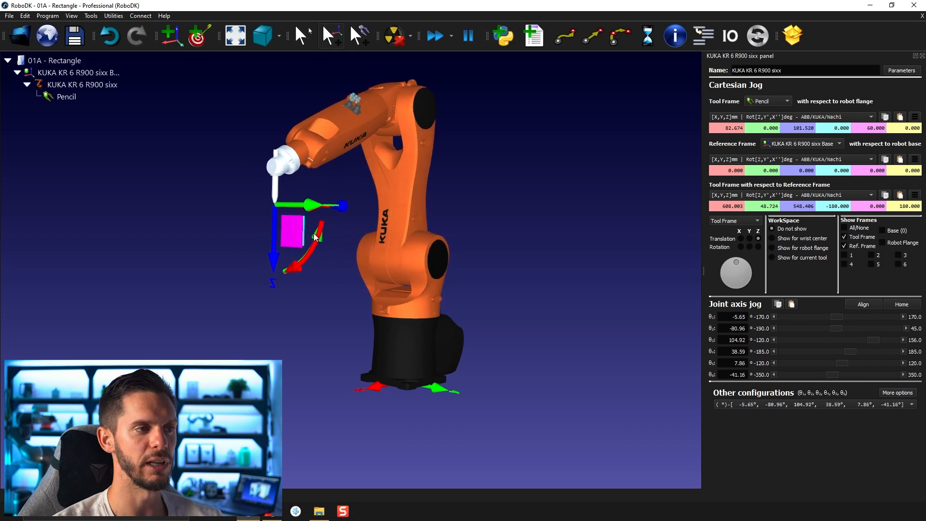
drag(315, 238, 271, 261)
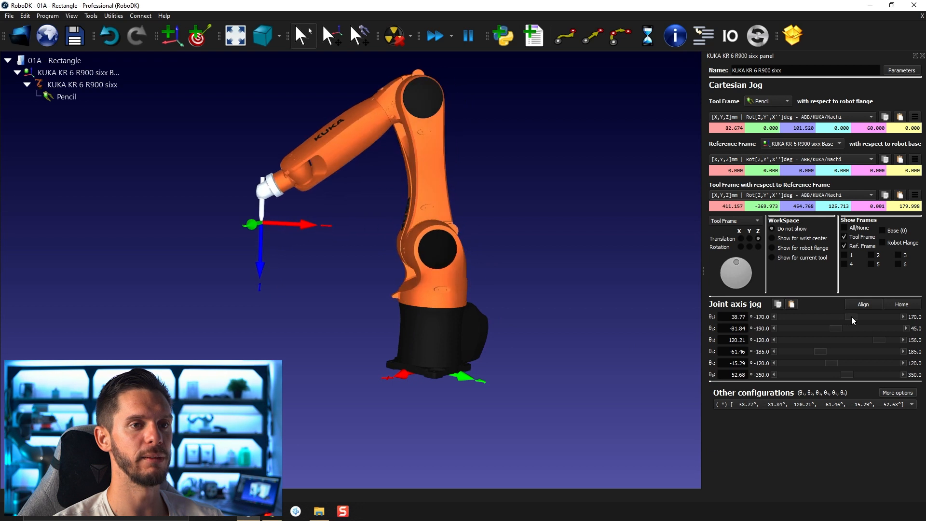
Adjust base, shoulder, elbow and wrist joints so the pencil reaches 651.584, -511.940, 397.438 mm.
drag(853, 320, 838, 328)
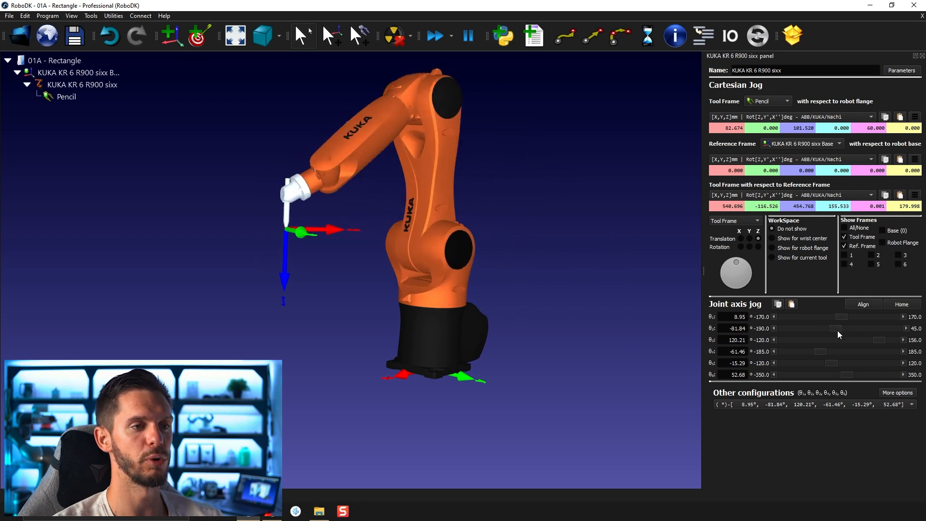
drag(835, 316, 857, 316)
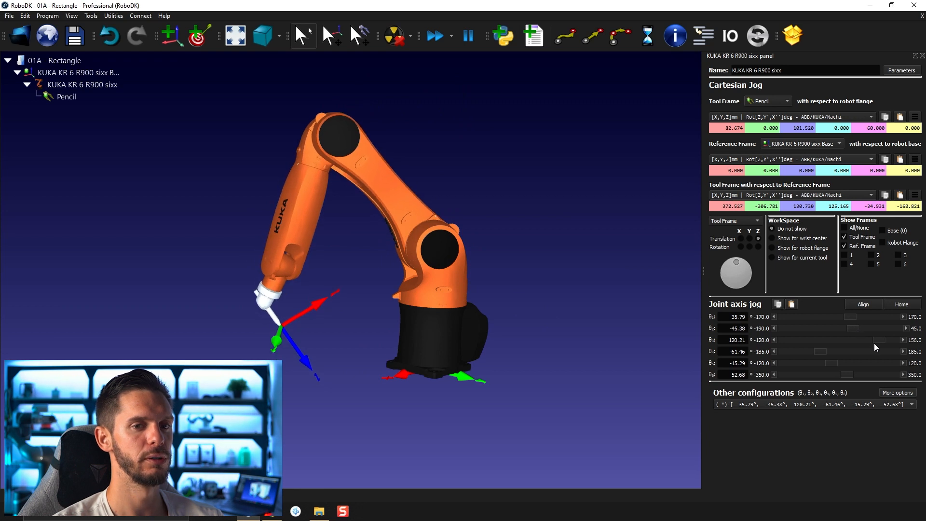
drag(856, 339, 836, 339)
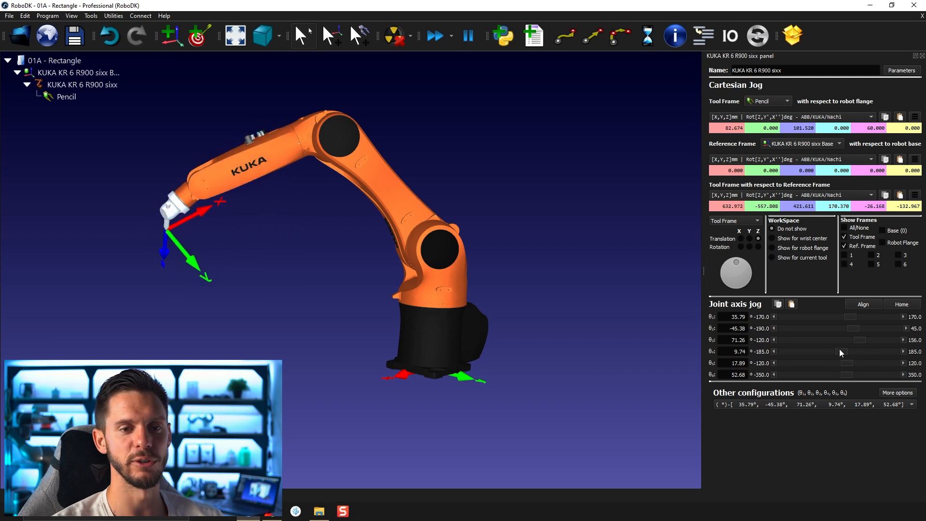
drag(848, 352, 833, 352)
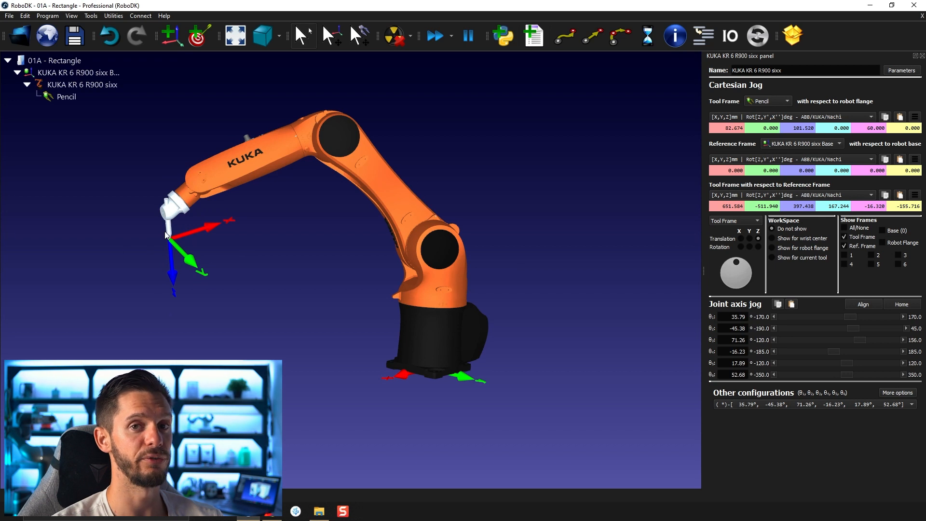
mouse_move(158, 266)
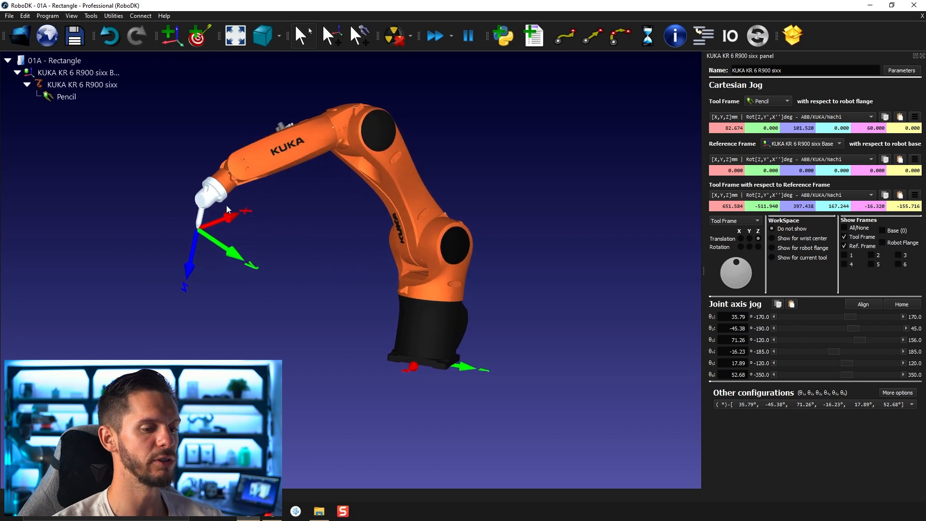
Raise the robot flange with its gizmo to put the pencil near 588.4, -468.7, 462.1 mm.
right_click(207, 205)
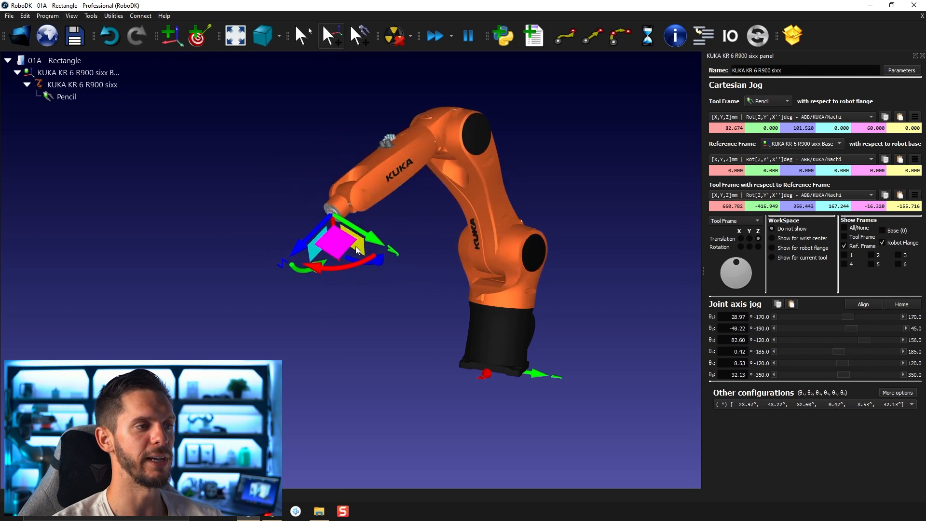
drag(355, 248, 271, 263)
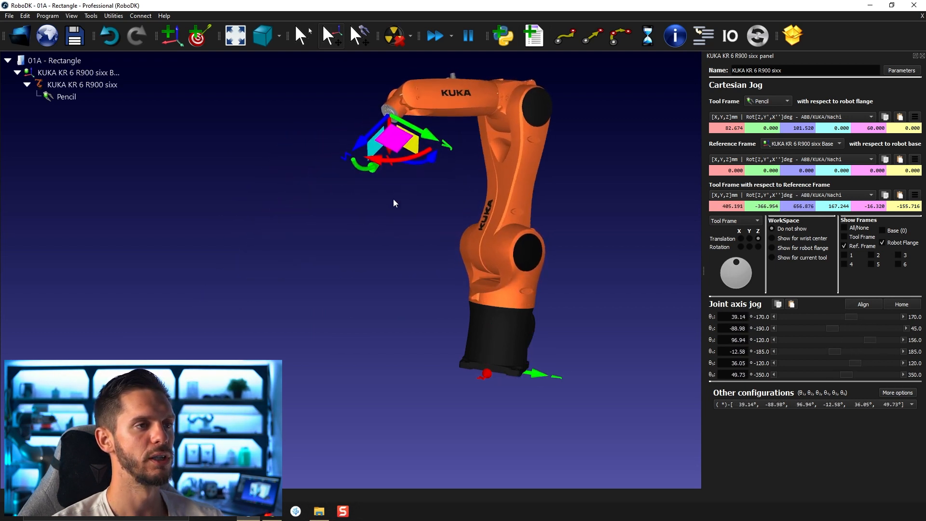
click(66, 97)
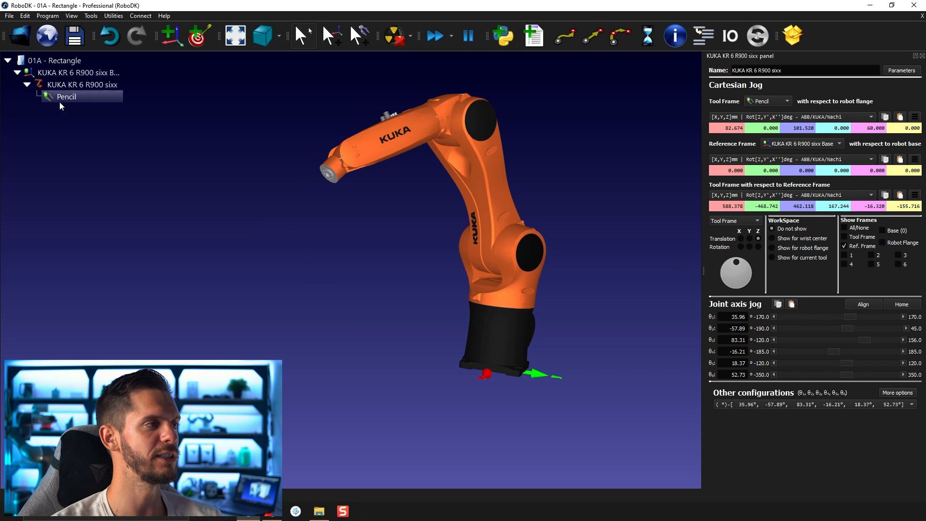
Show the pencil tool frame again and set joints 1, 4 and 6 to 0°.
click(66, 96)
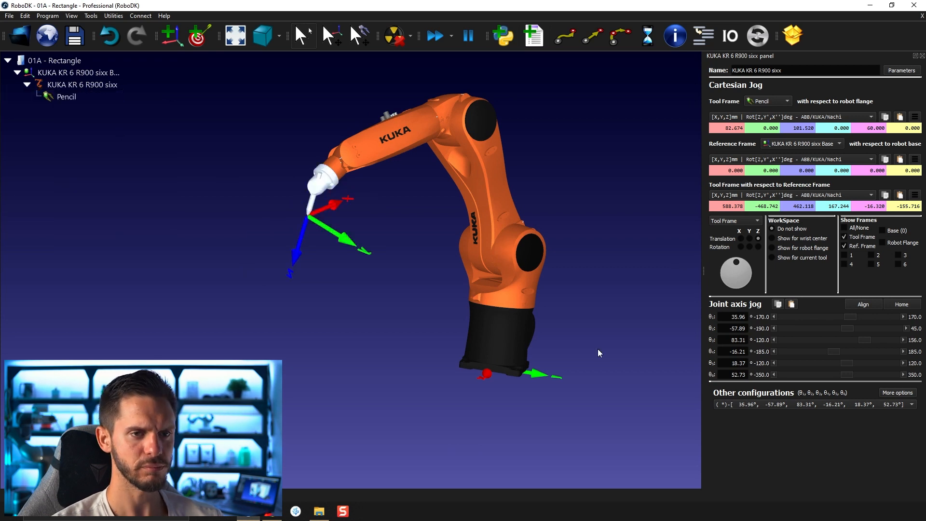
mouse_move(792, 233)
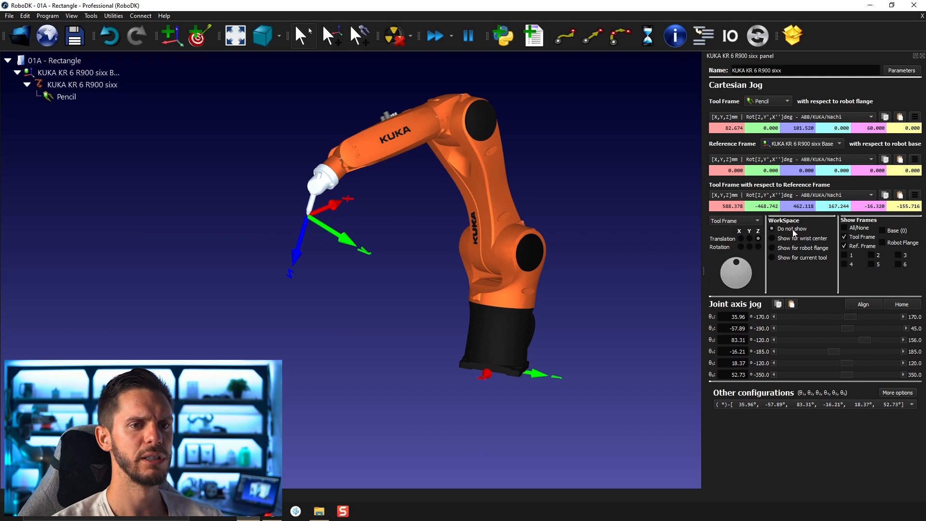
click(902, 305)
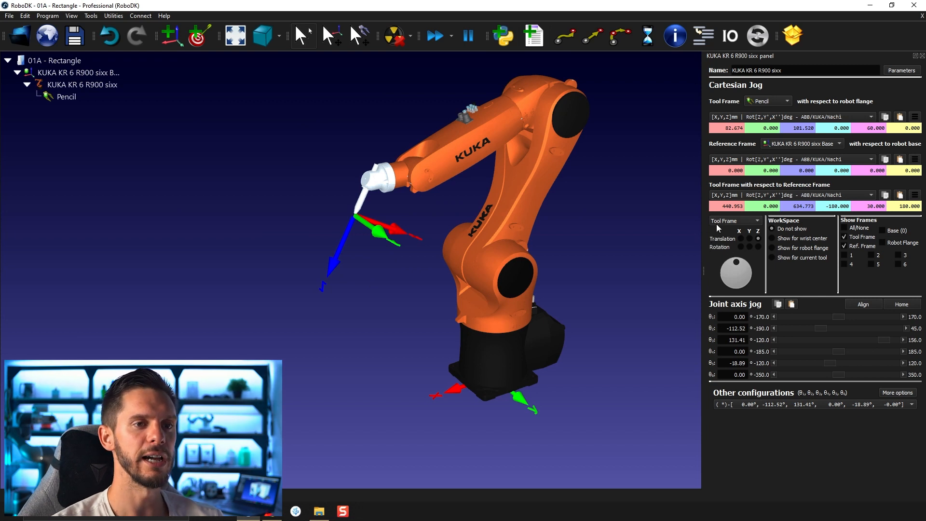
With the jog wheel in Tool Frame, translate the pencil tip, then rotate it about the tip.
click(734, 220)
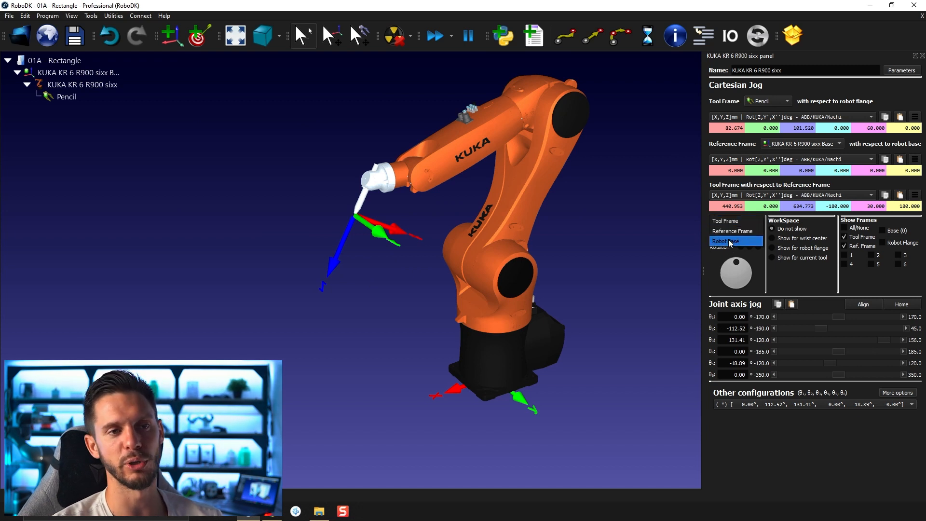
click(732, 221)
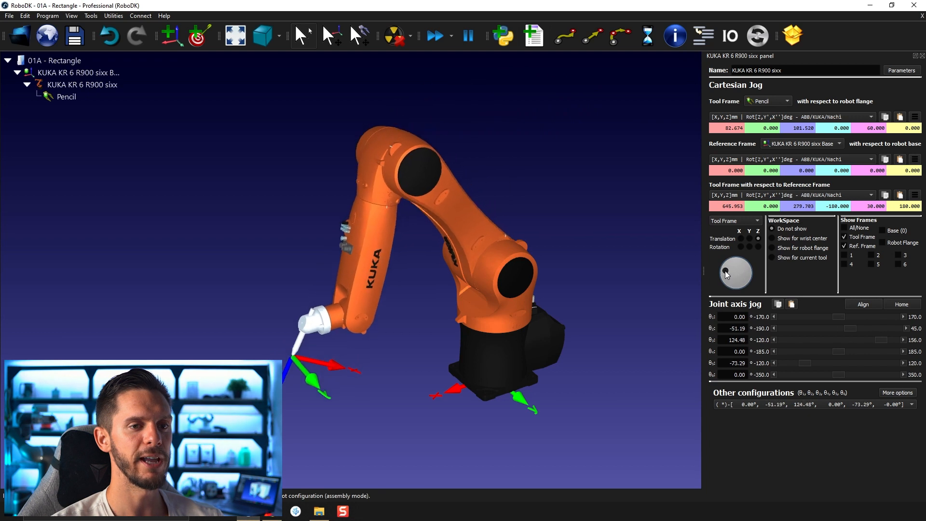
drag(726, 272, 747, 277)
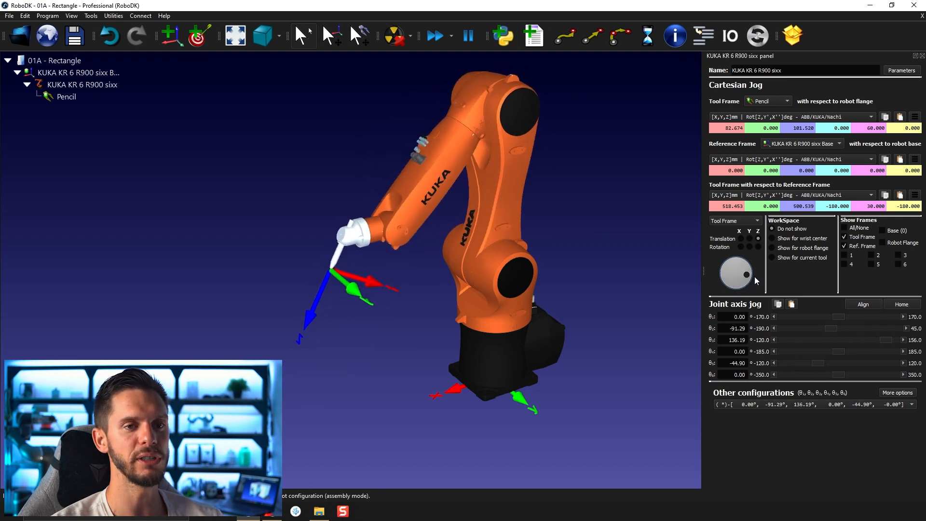
drag(755, 281, 735, 271)
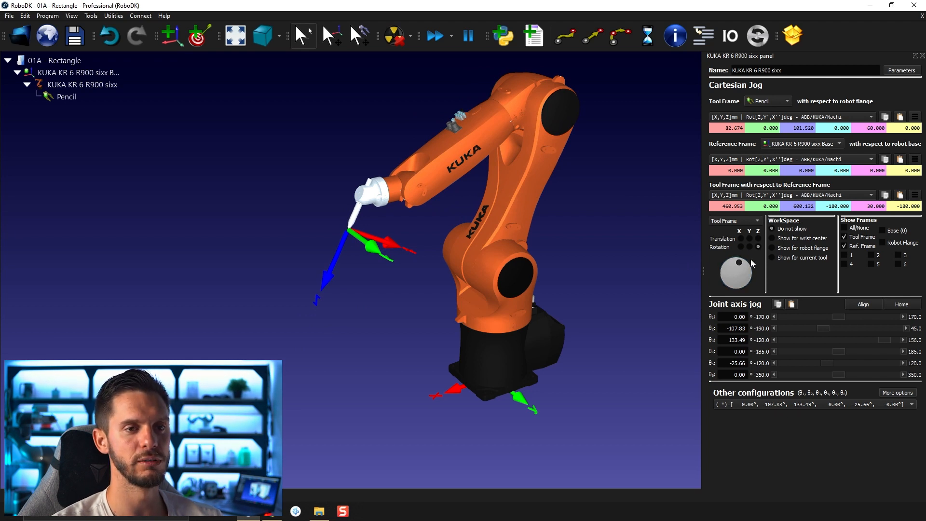
drag(735, 272, 750, 282)
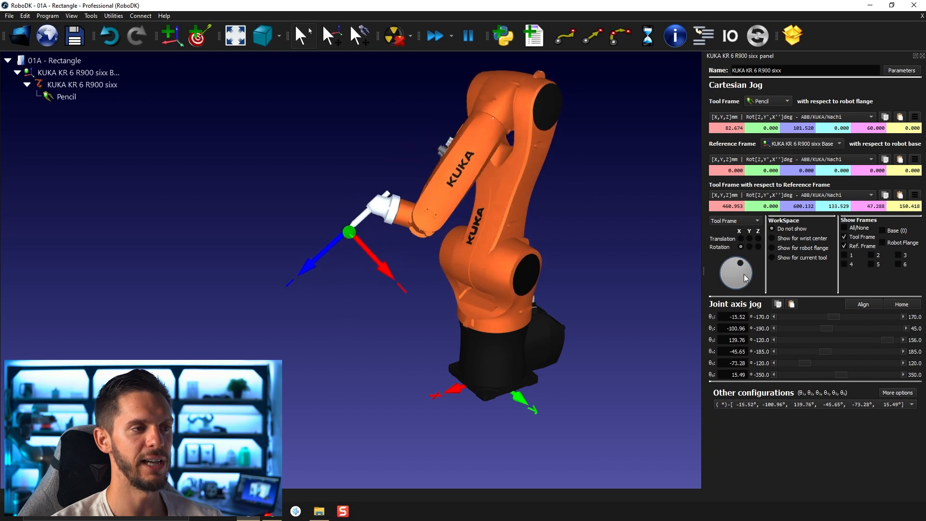
Send the robot Home to joints 0, -90, 90, 0, 0, 0 and enter 500 for tool X.
click(901, 304)
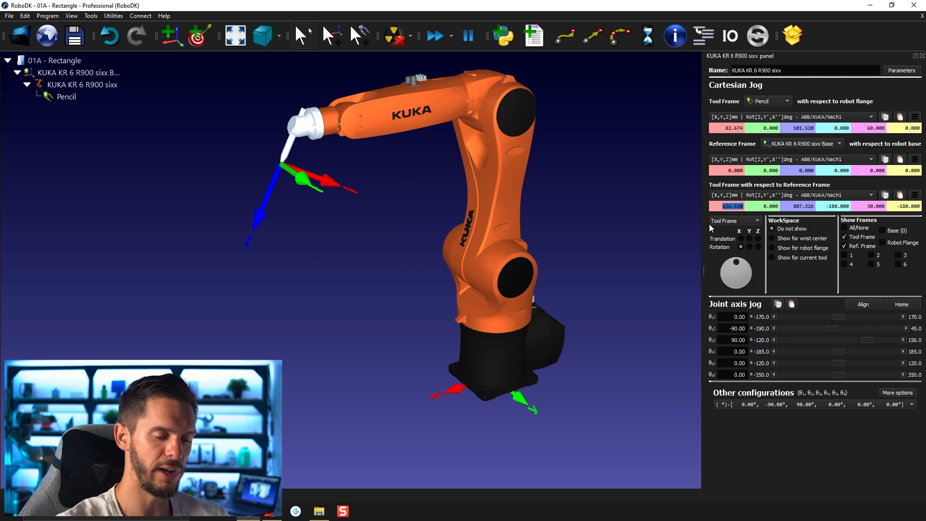
text(500)
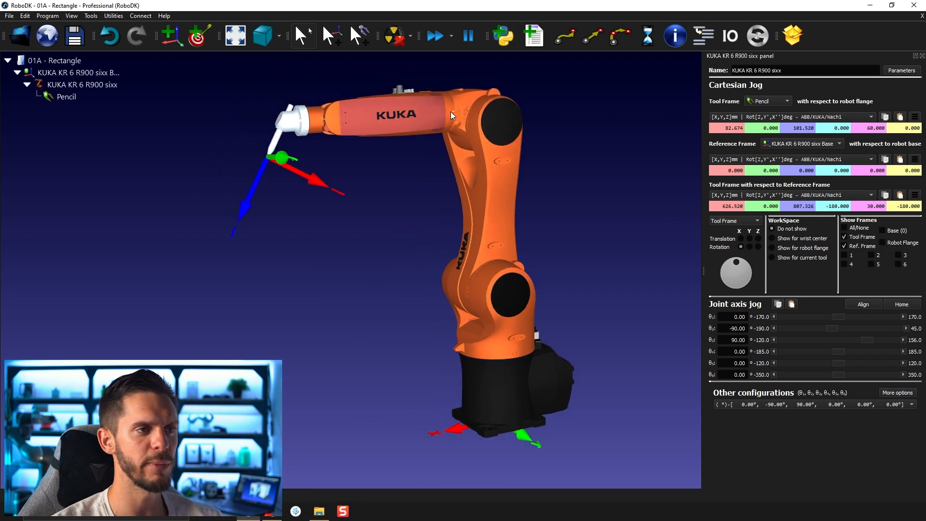
mouse_move(612, 219)
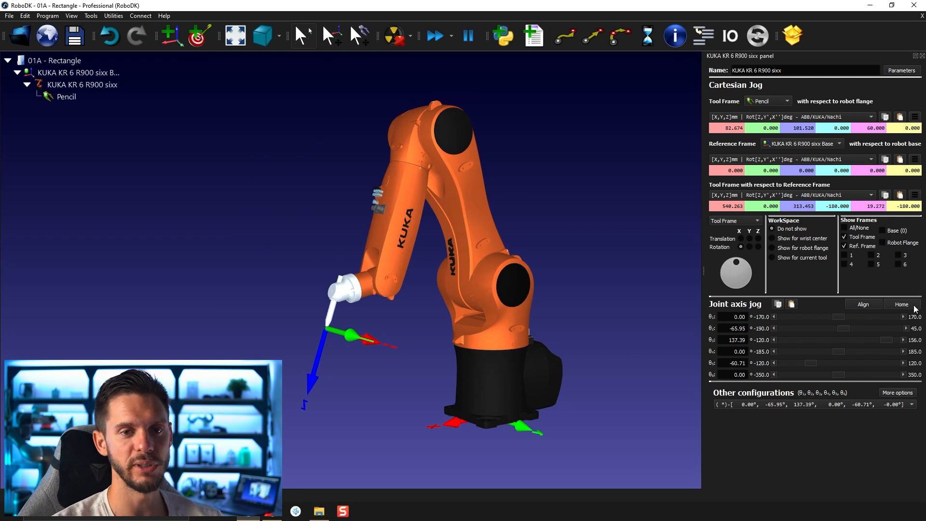
mouse_move(509, 199)
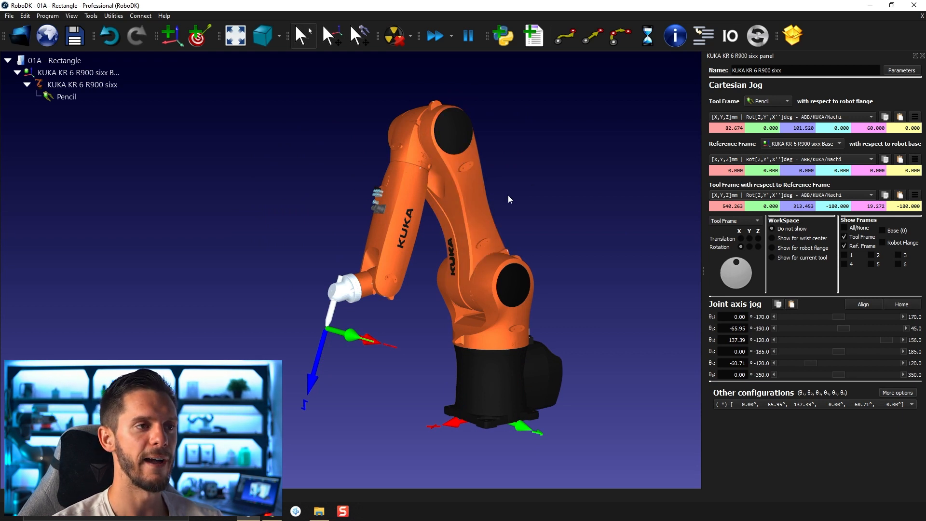
mouse_move(702, 156)
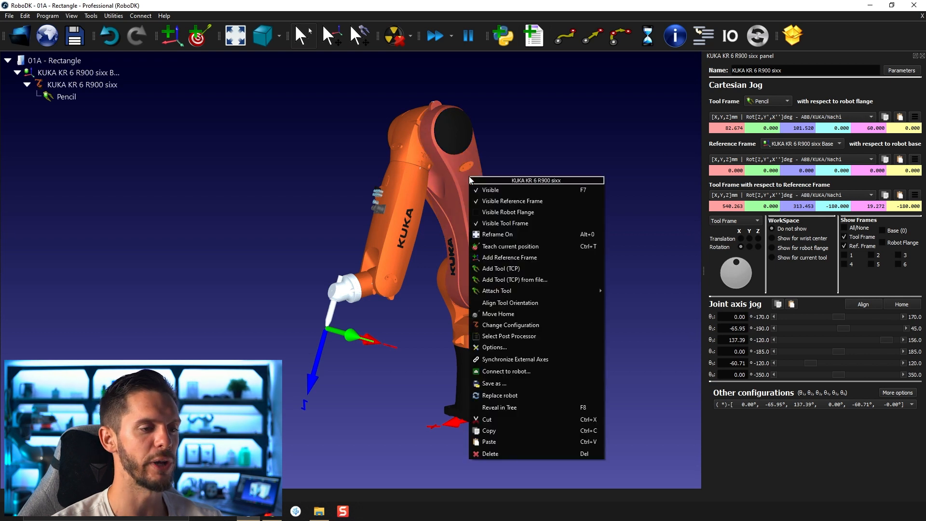
mouse_move(500, 314)
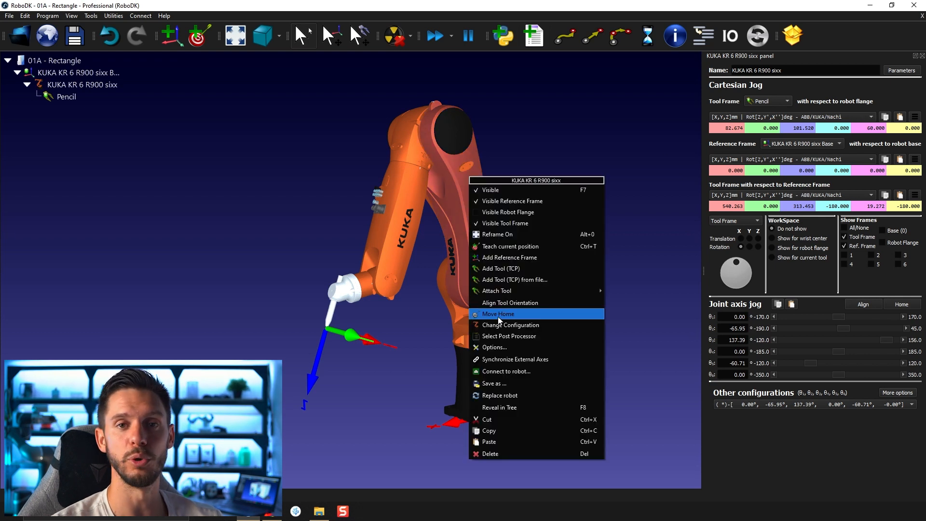
Choose Move Home from the robot's right-click menu in the 3D view.
click(498, 313)
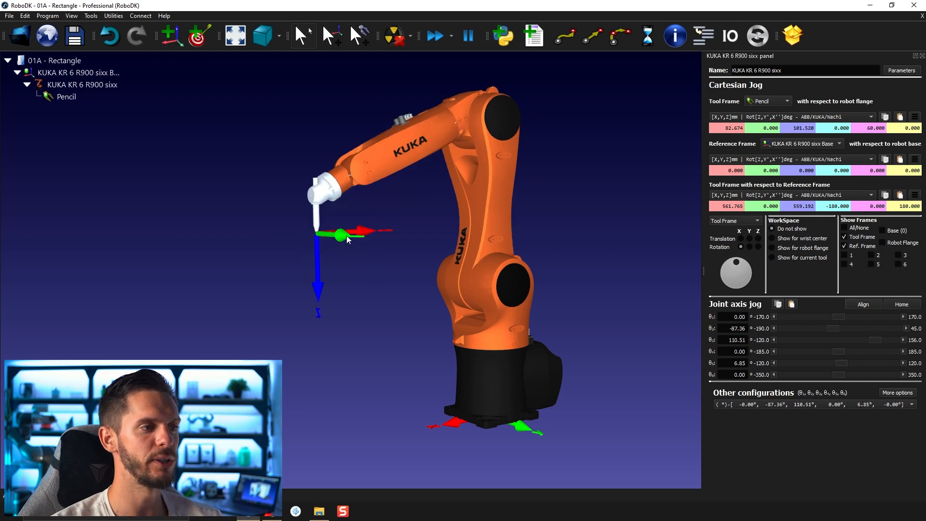
mouse_move(300, 236)
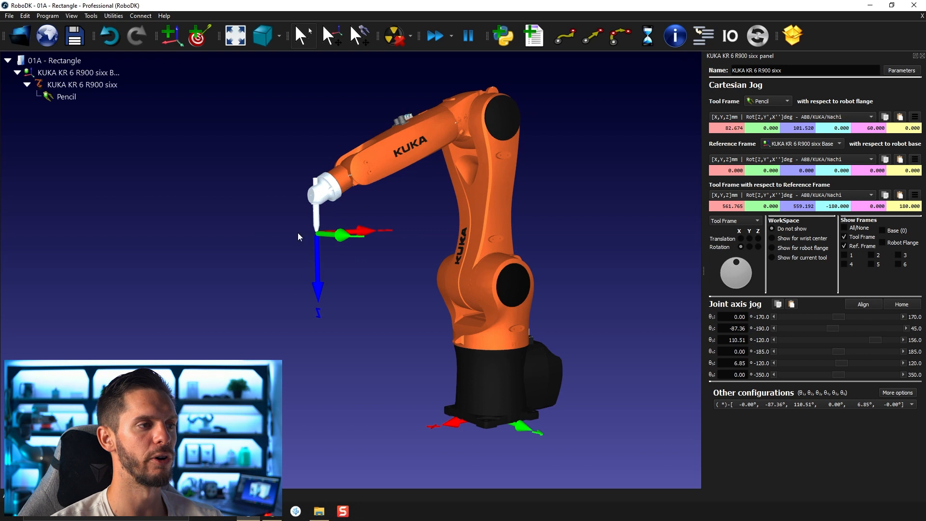